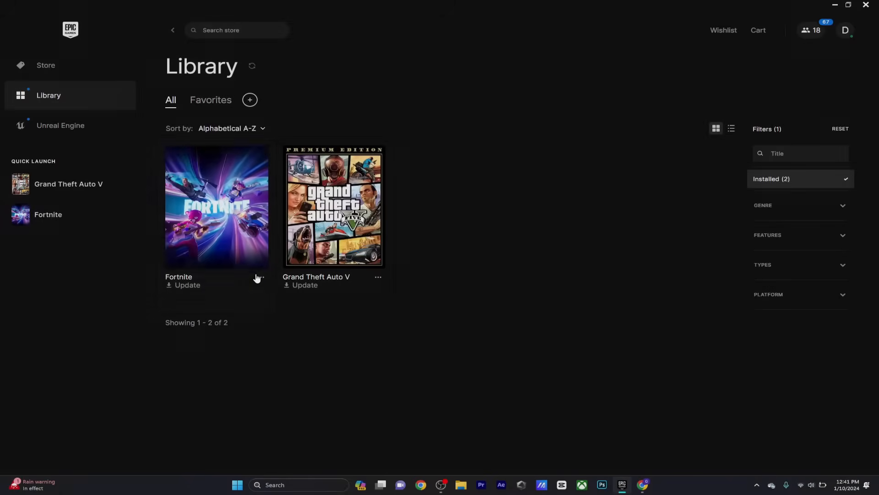
From Fortnite's library entry, go to Manage and open its install location on disk.
left_click(261, 277)
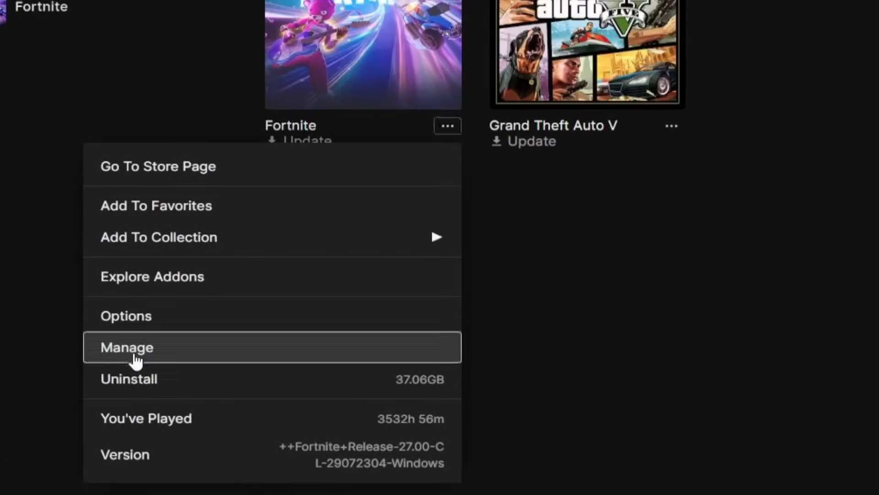
left_click(127, 347)
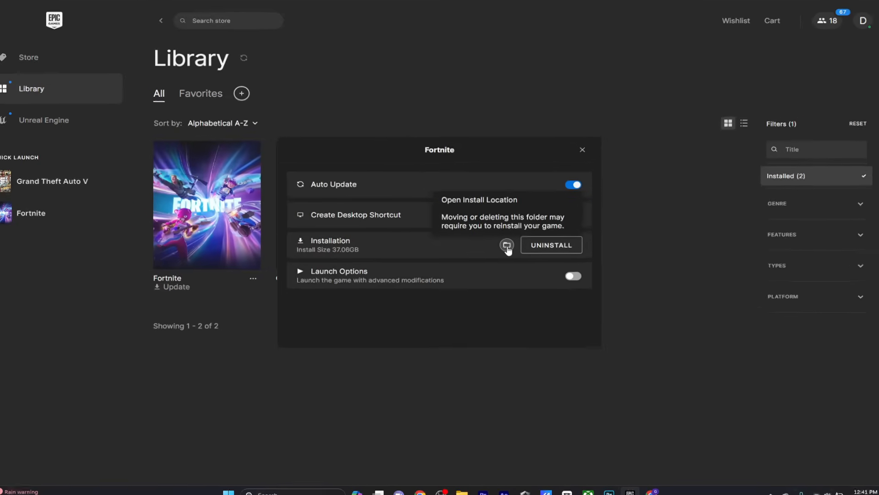
left_click(505, 246)
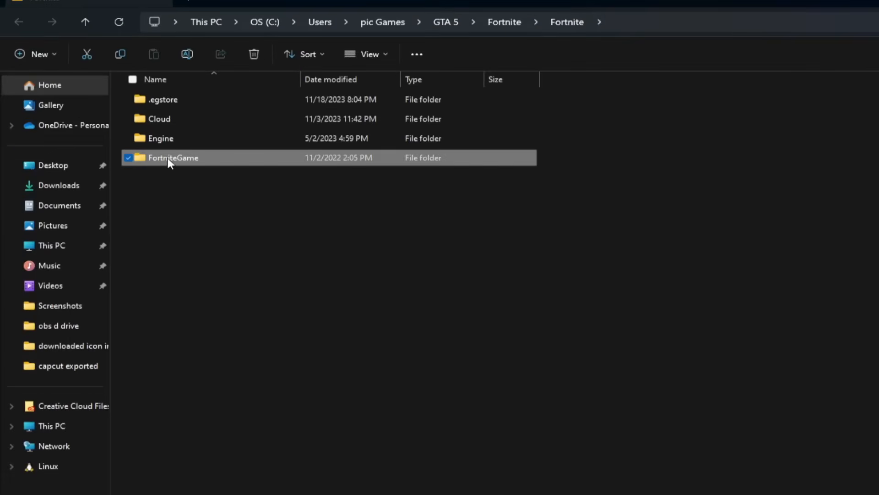
Navigate FortniteGame > Binaries > Win64 > EasyAntiCheat and select EasyAntiCheat_EOS_Setup.
double_click(173, 158)
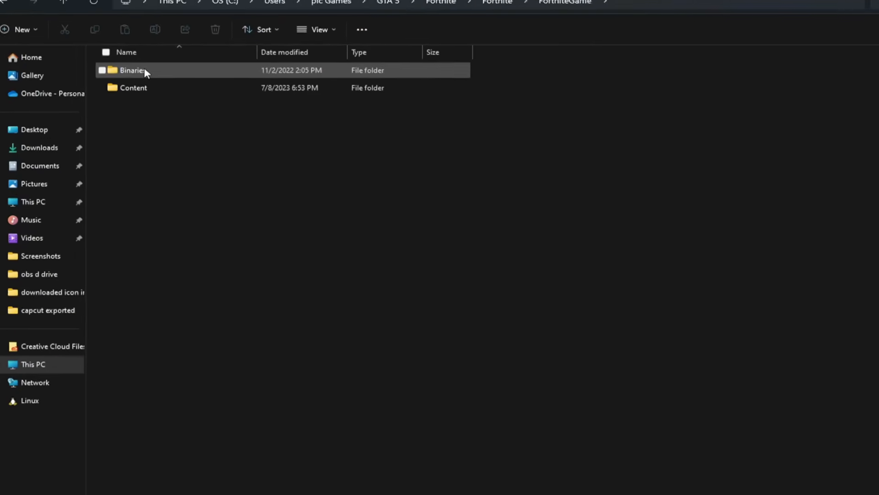
double_click(133, 70)
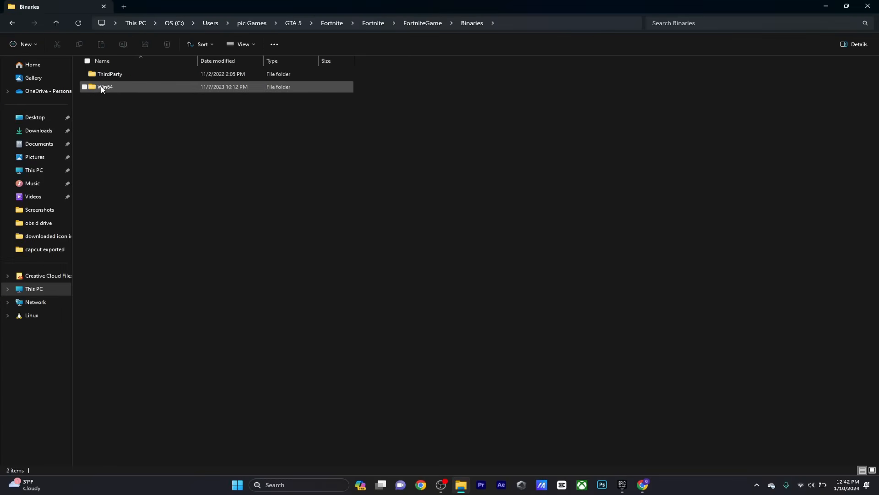
double_click(105, 86)
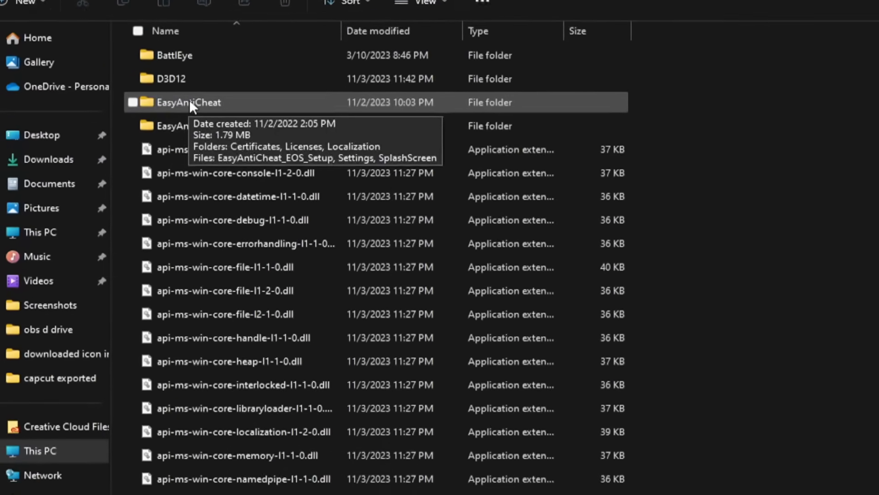
double_click(189, 101)
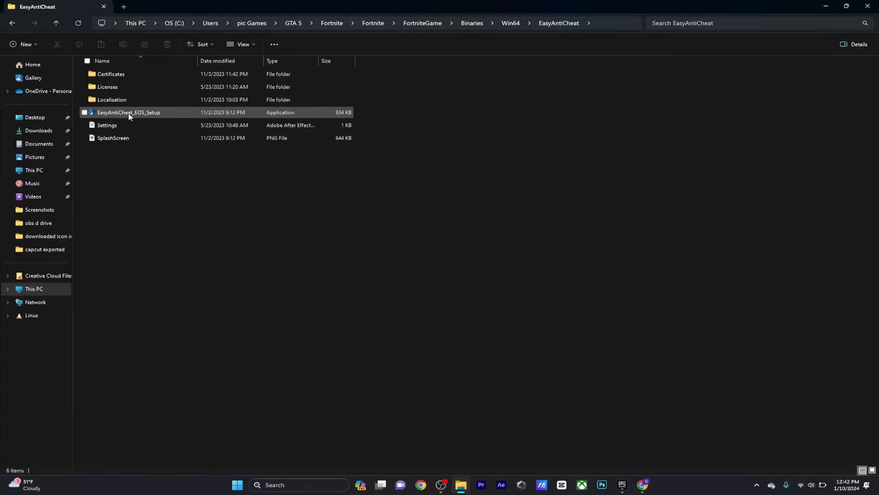
left_click(129, 112)
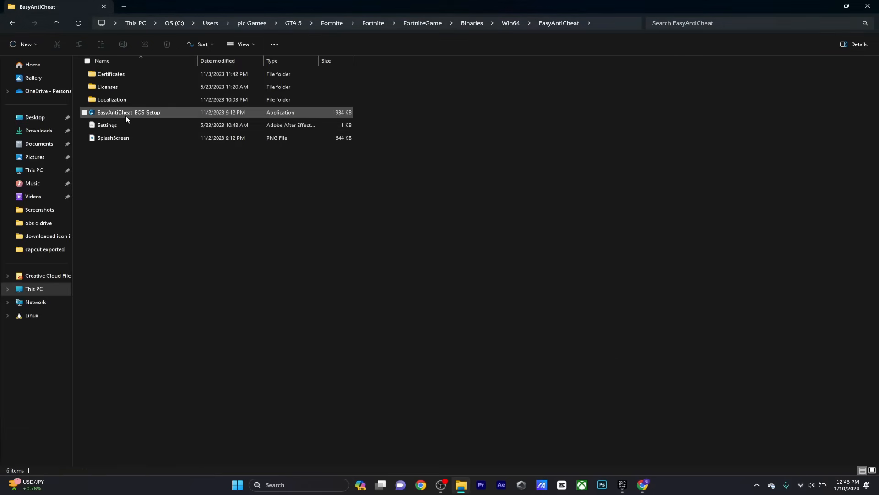
Create a shortcut to EasyAntiCheat_EOS_Setup in the same folder via Show more options.
right_click(129, 112)
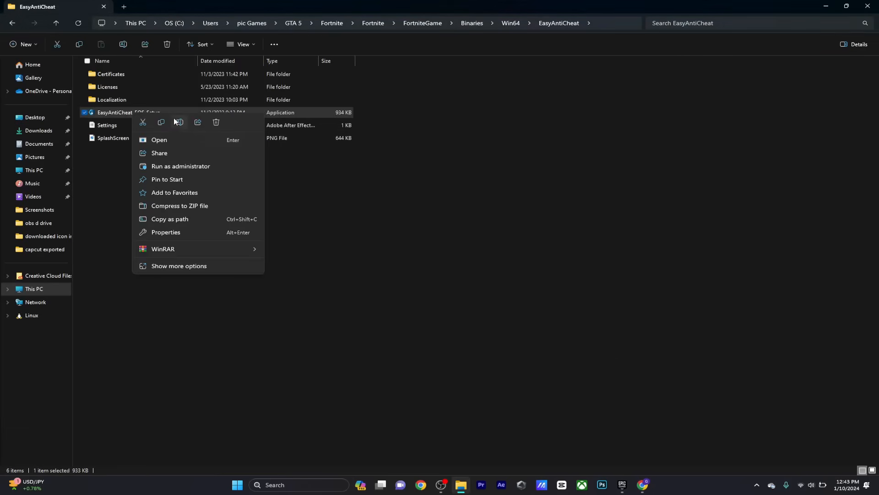
mouse_move(174, 269)
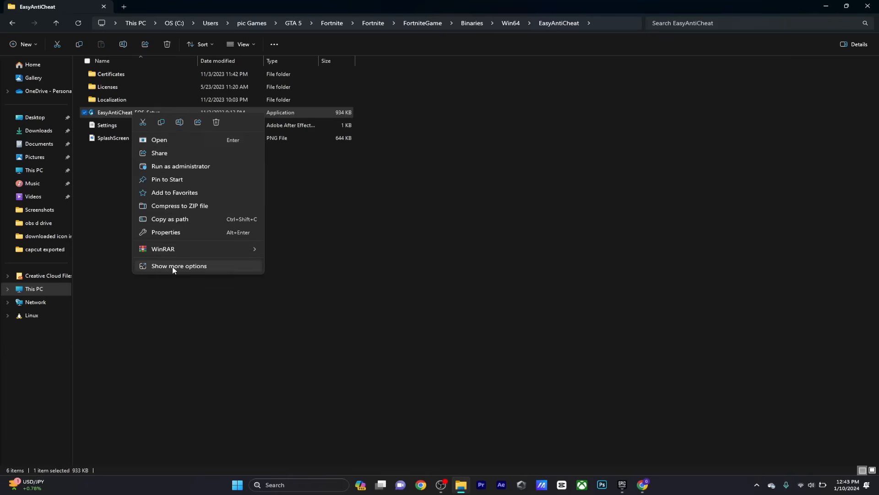
left_click(178, 265)
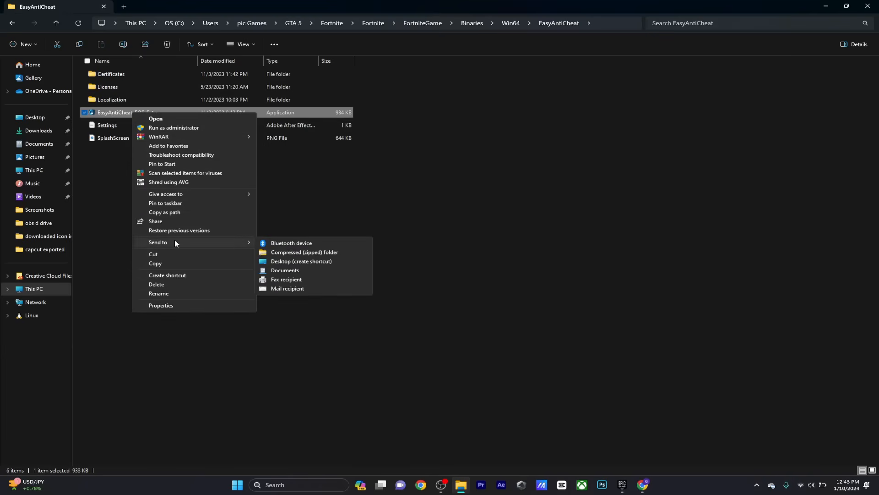
left_click(301, 263)
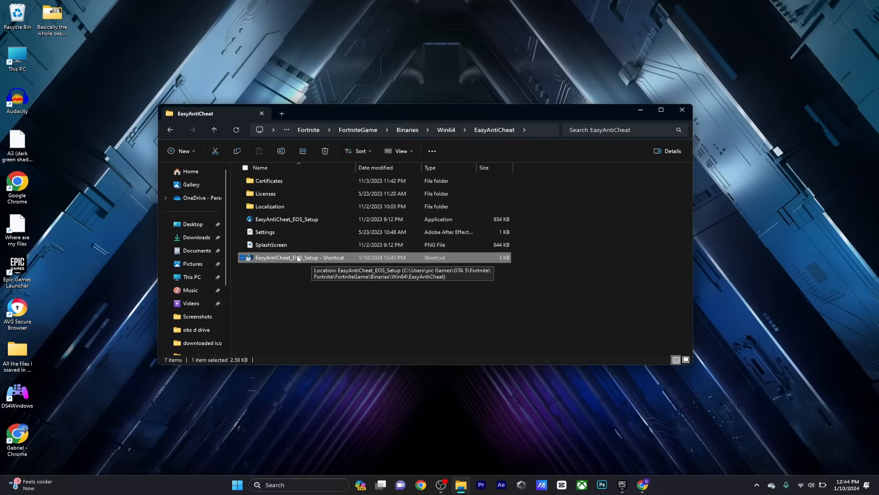
mouse_move(661, 109)
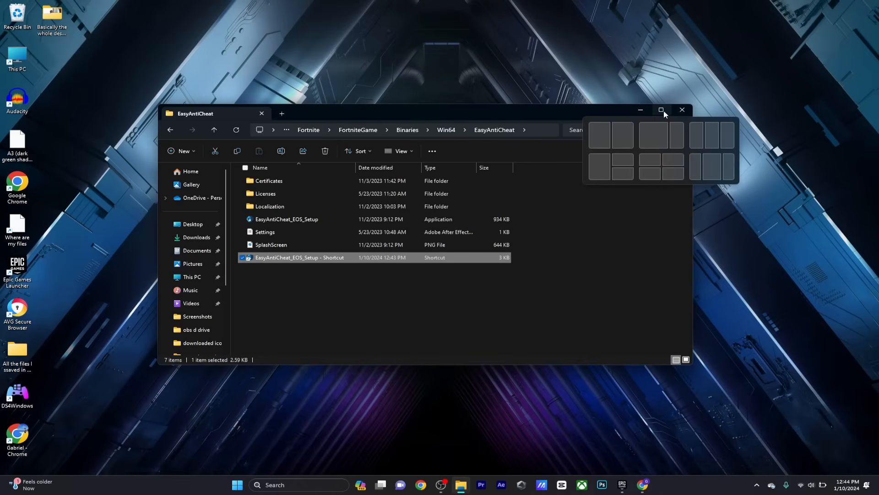
Maximize the window, check the new shortcut's options and run the EasyAntiCheat setup shortcut.
left_click(661, 109)
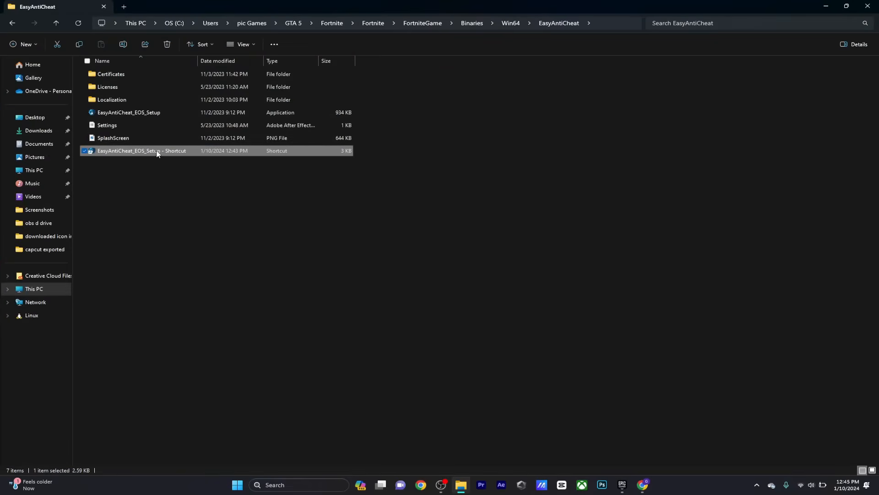
right_click(142, 150)
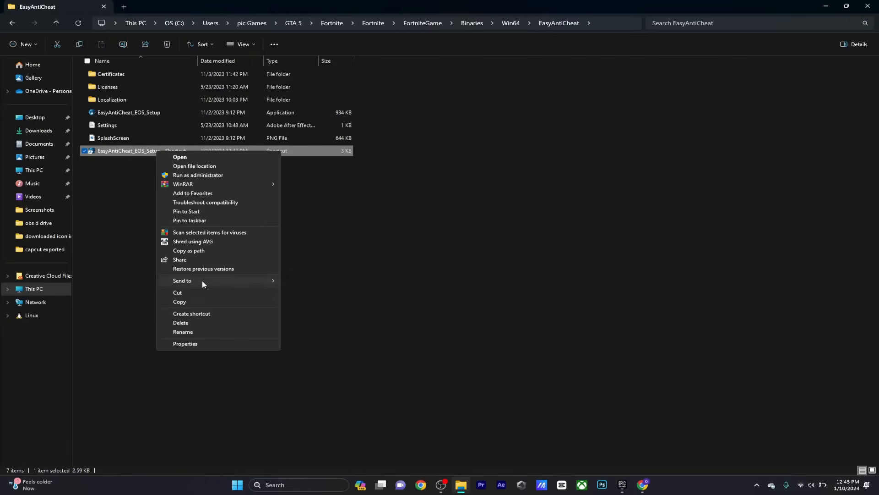
left_click(185, 344)
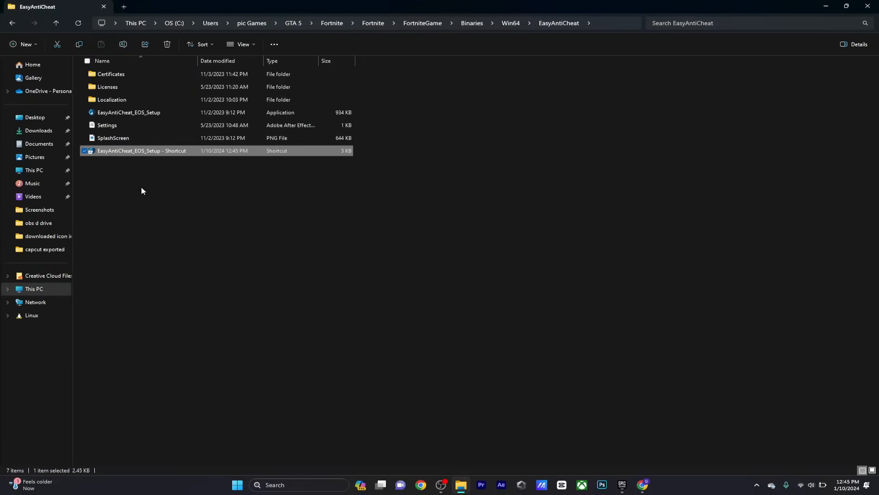
double_click(141, 150)
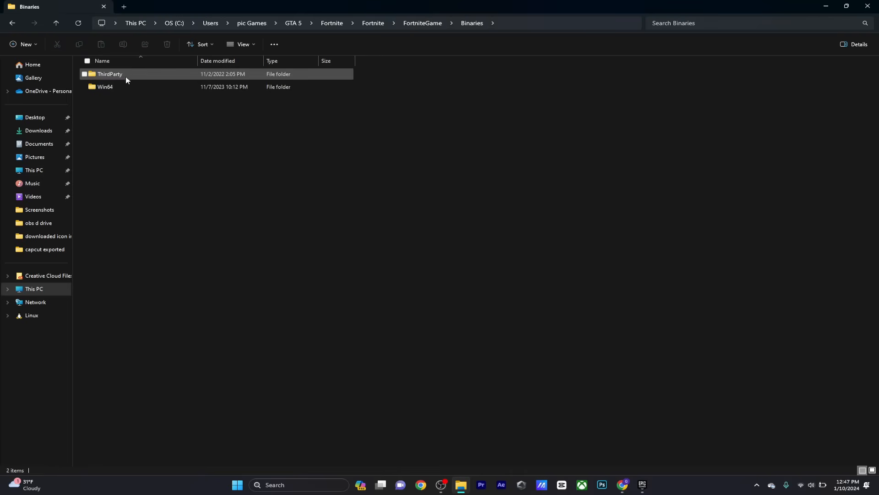
Set FortniteClient-Win64-Shipping to Windows 8 compatibility, fullscreen optimizations disabled, run as administrator, and apply.
double_click(105, 86)
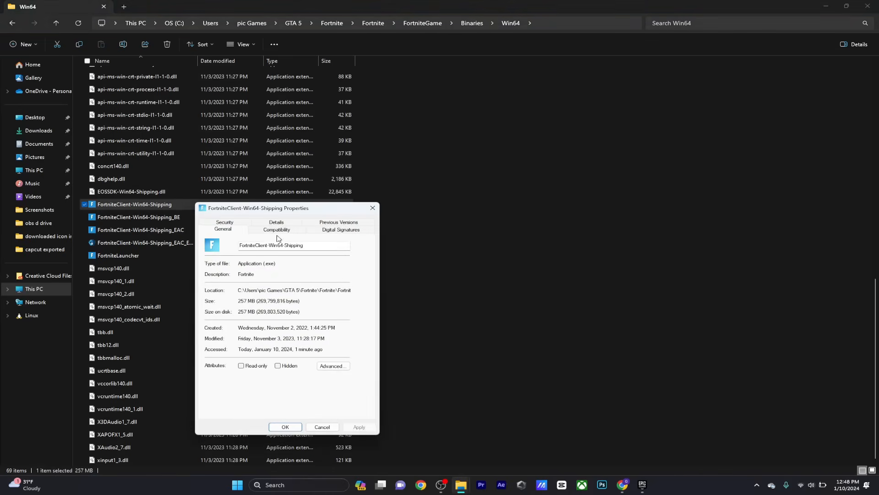
left_click(276, 229)
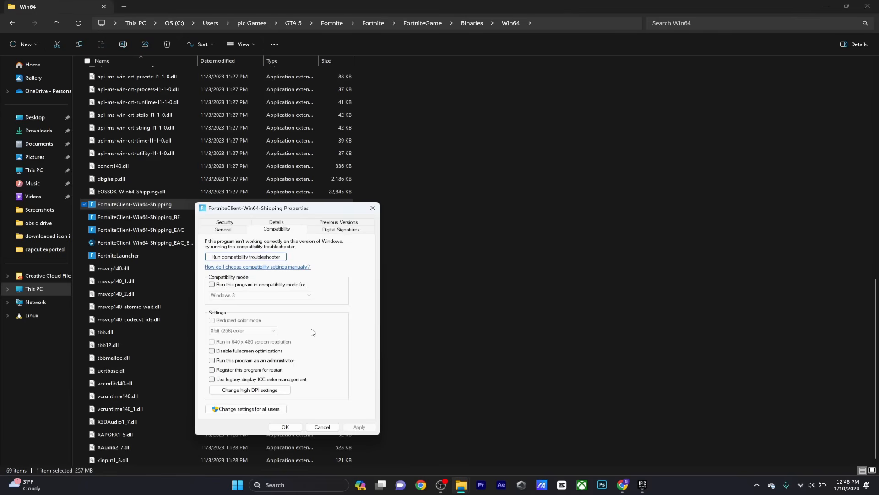
mouse_move(233, 348)
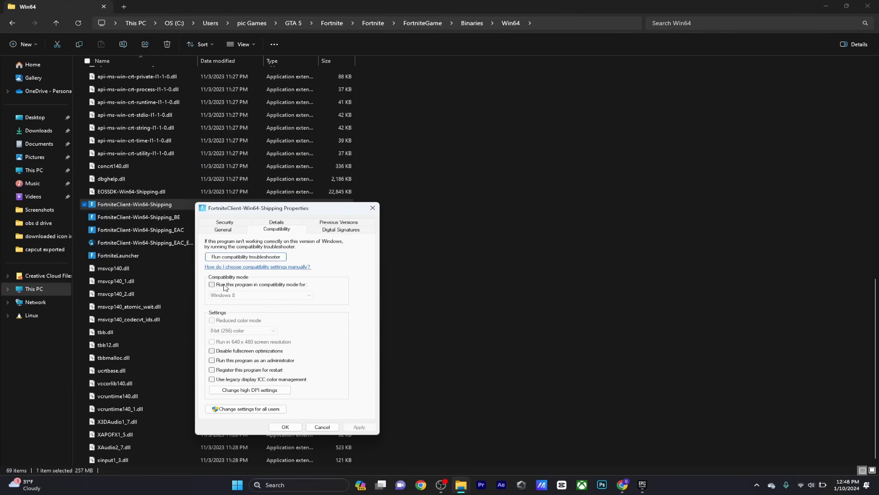
left_click(211, 284)
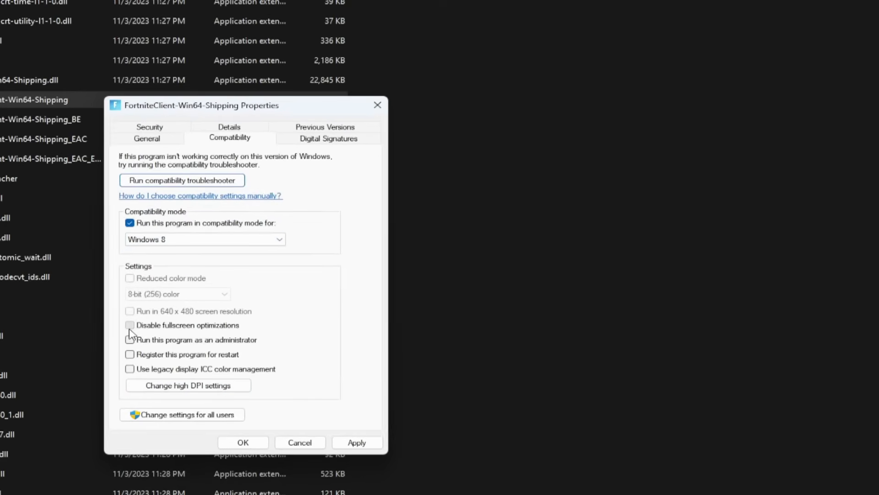
left_click(129, 338)
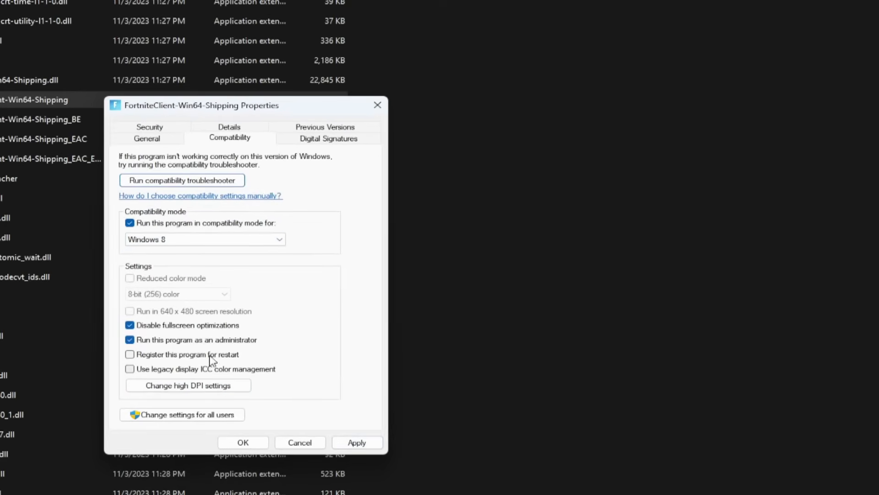
left_click(358, 427)
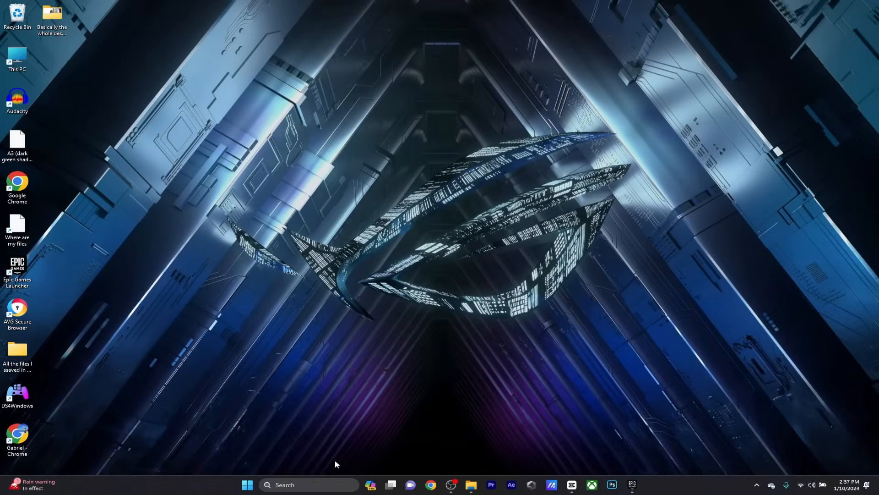
mouse_move(313, 485)
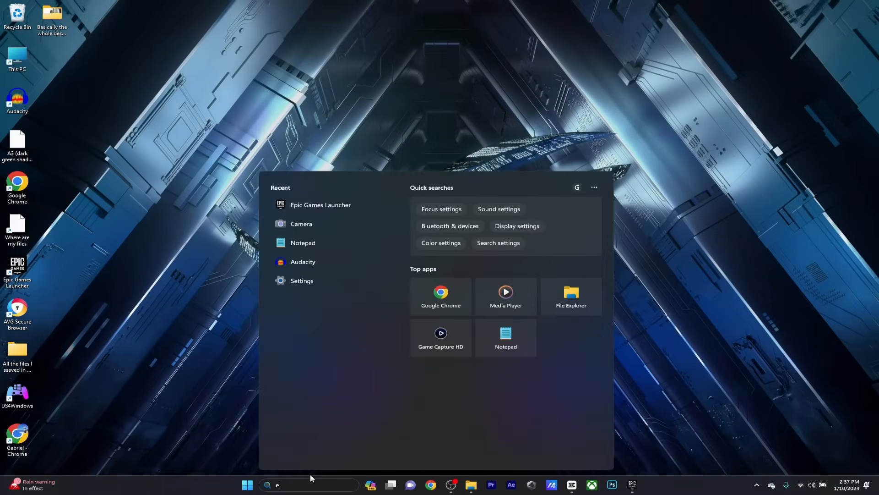
Search 'e' for Epic Games Launcher, open its file location and bring up the shortcut's options.
type("e")
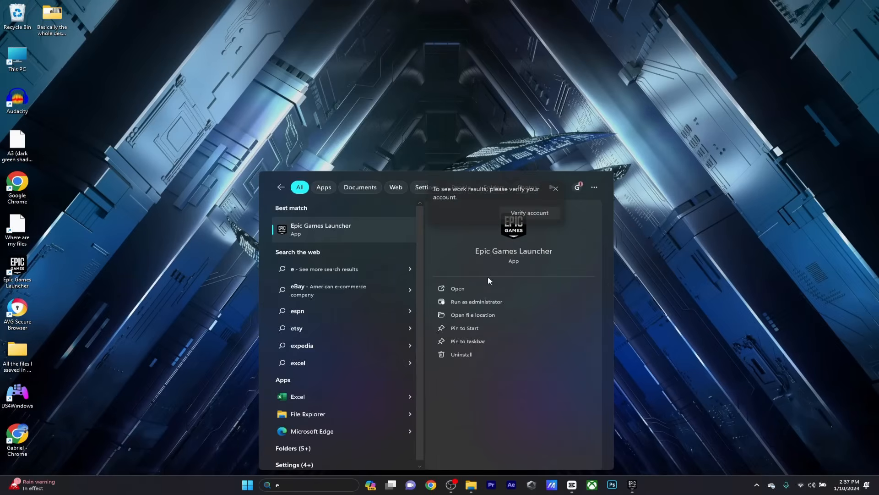
left_click(472, 314)
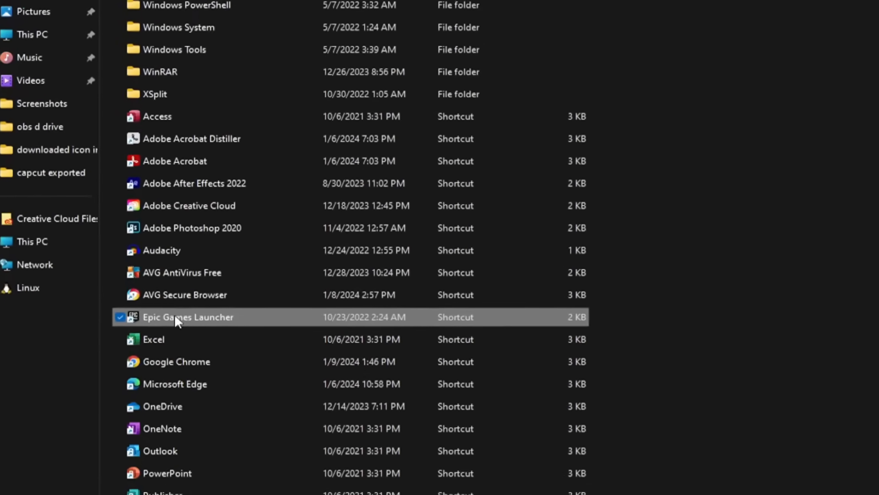
right_click(187, 317)
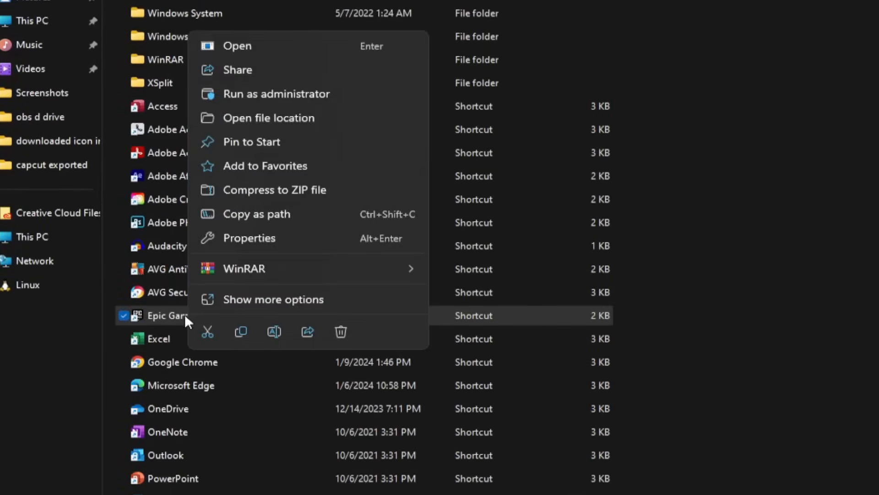
left_click(237, 46)
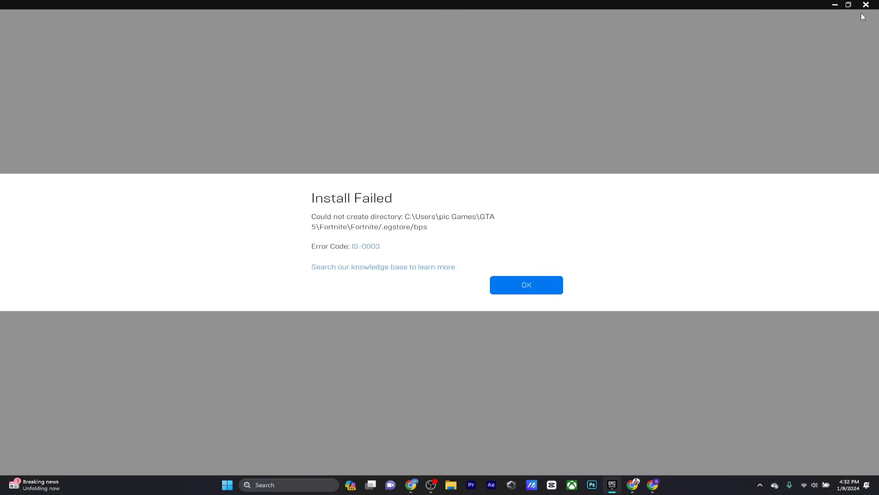
Dismiss the Install Failed error and open %localappdata% through the Run box.
left_click(526, 285)
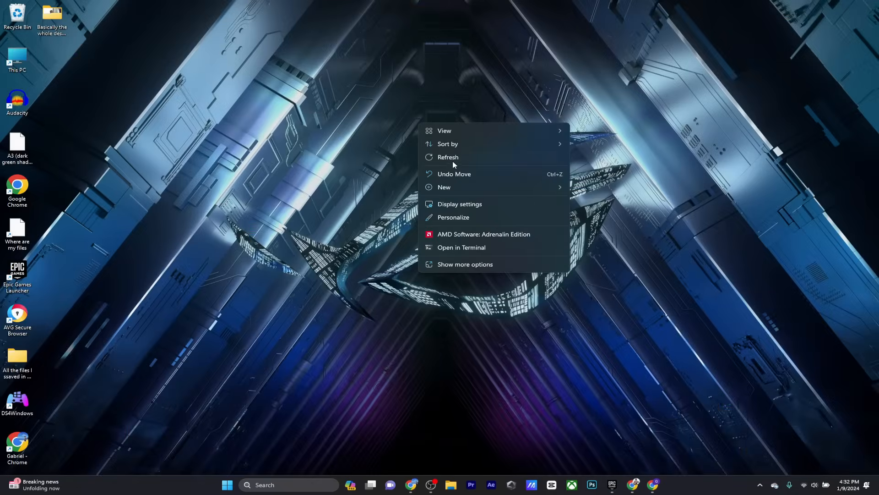
key("Win+r")
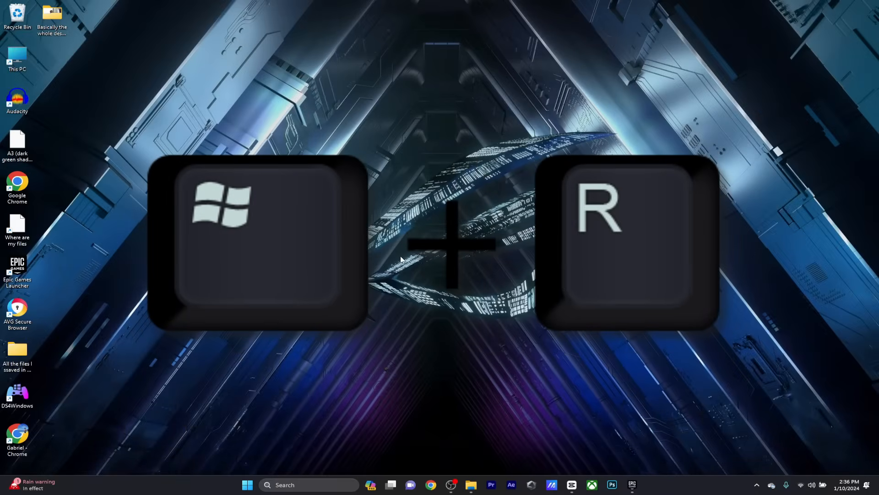
key("Win+r")
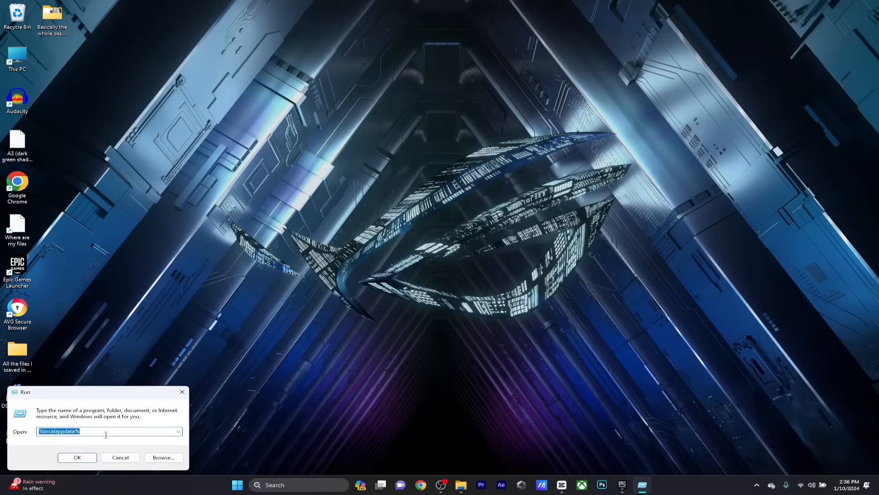
left_click(77, 457)
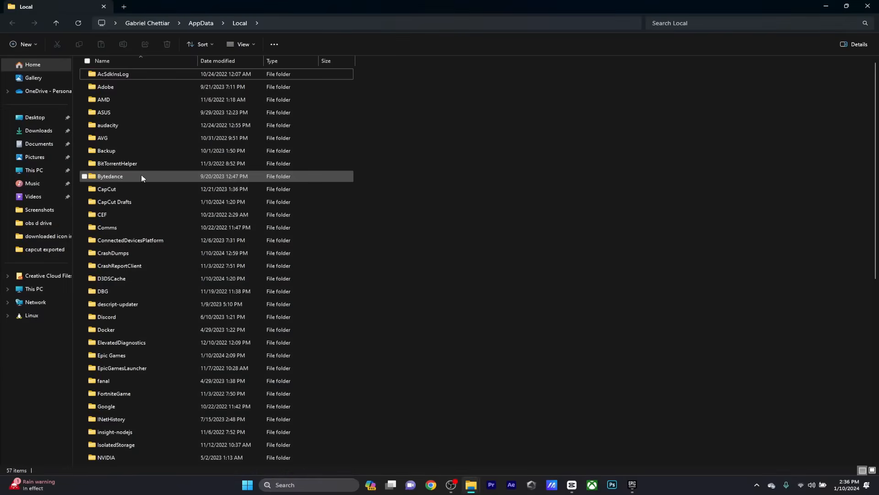
Open the Epic Games folder in local AppData, then its Saved folder.
left_click(111, 318)
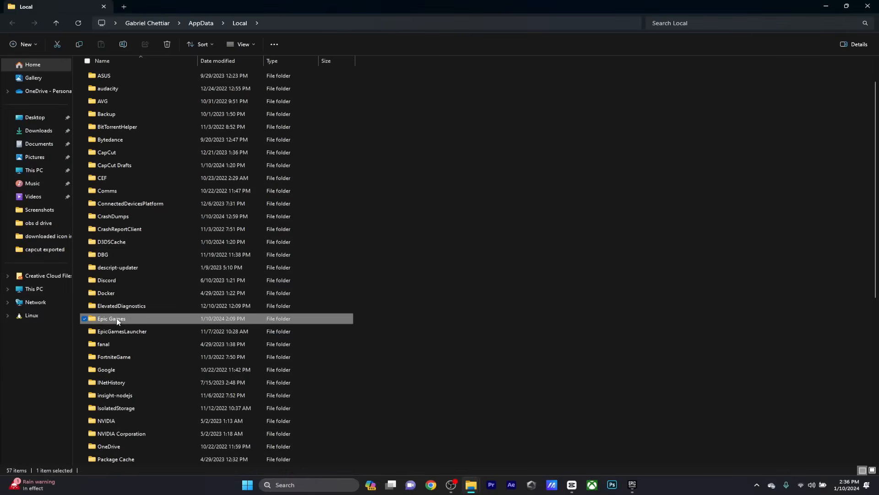
double_click(110, 318)
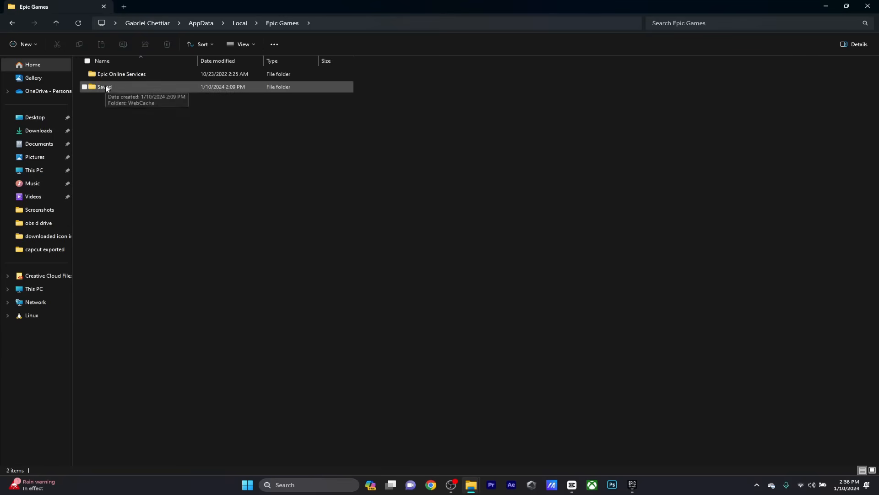
double_click(105, 86)
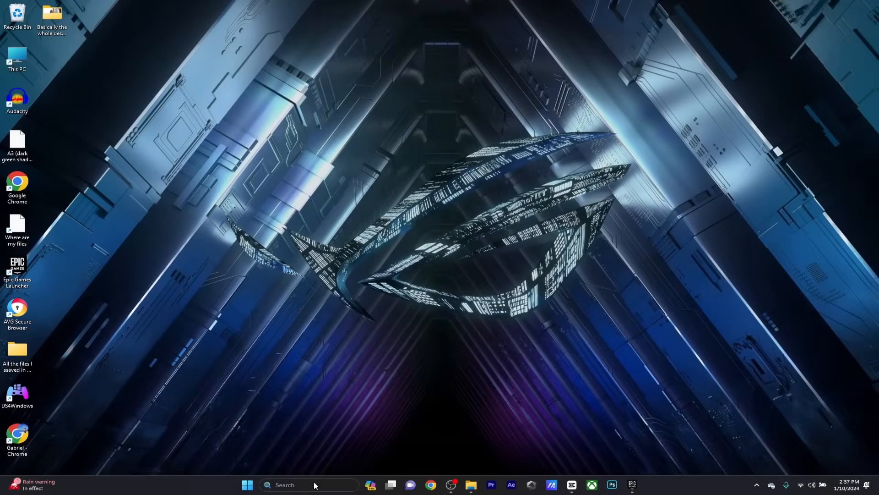
Search 'e', open the Epic Games Launcher shortcut's location and run it as administrator.
type("e")
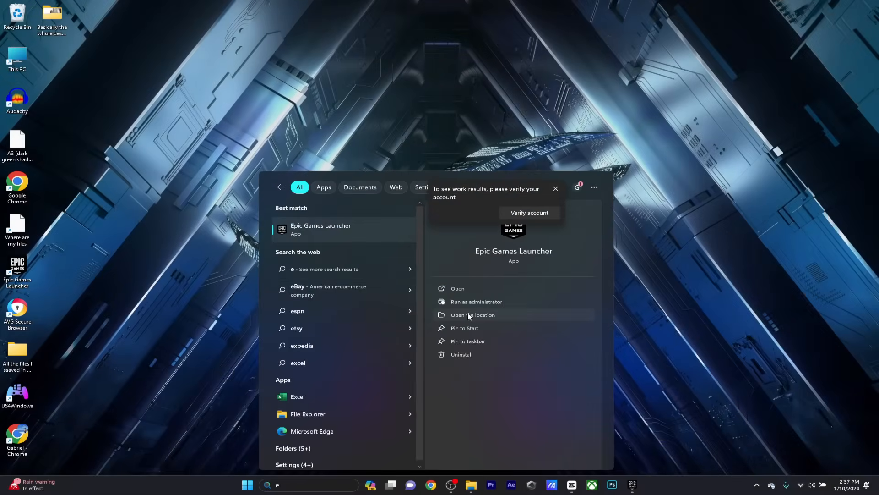
left_click(473, 315)
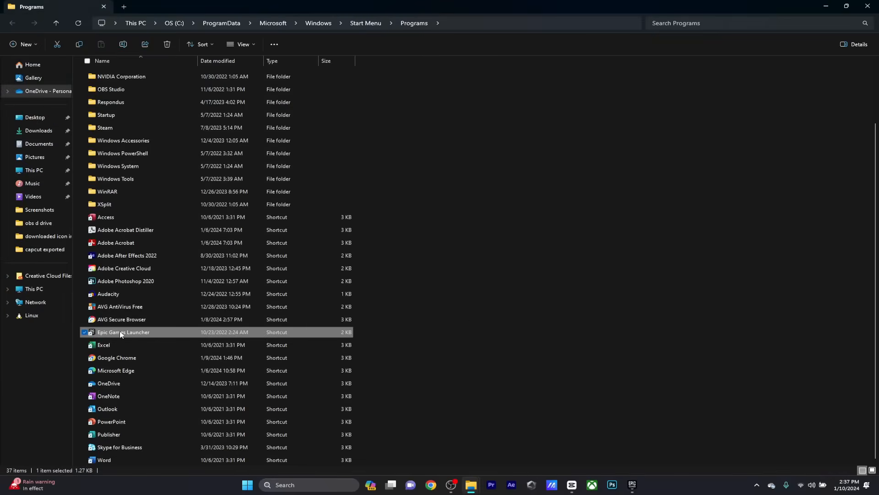
right_click(123, 331)
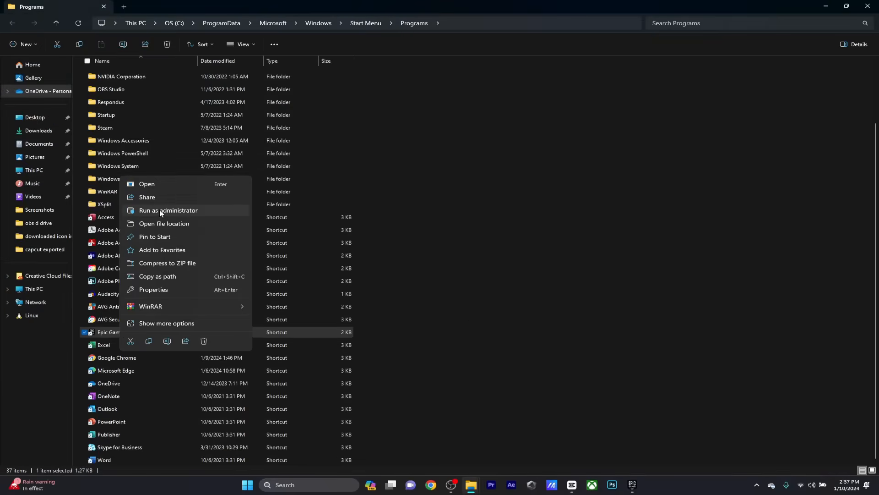
left_click(146, 183)
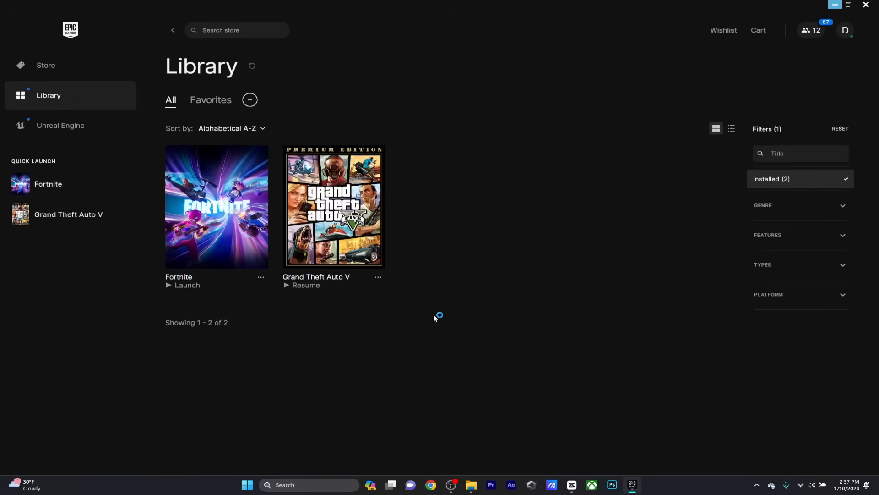